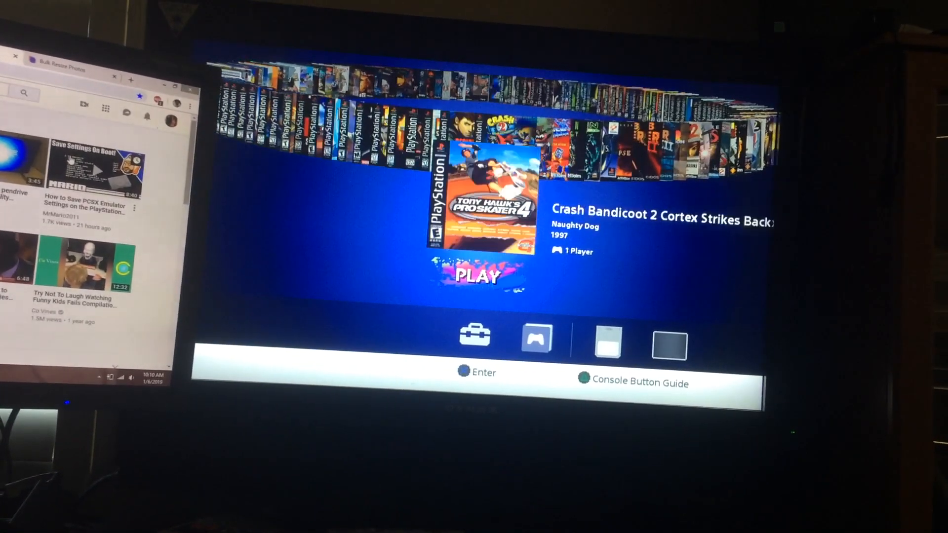
# Scroll through the numbered game folders on the SONY drive down to folder 83
pyautogui.hscroll(3)
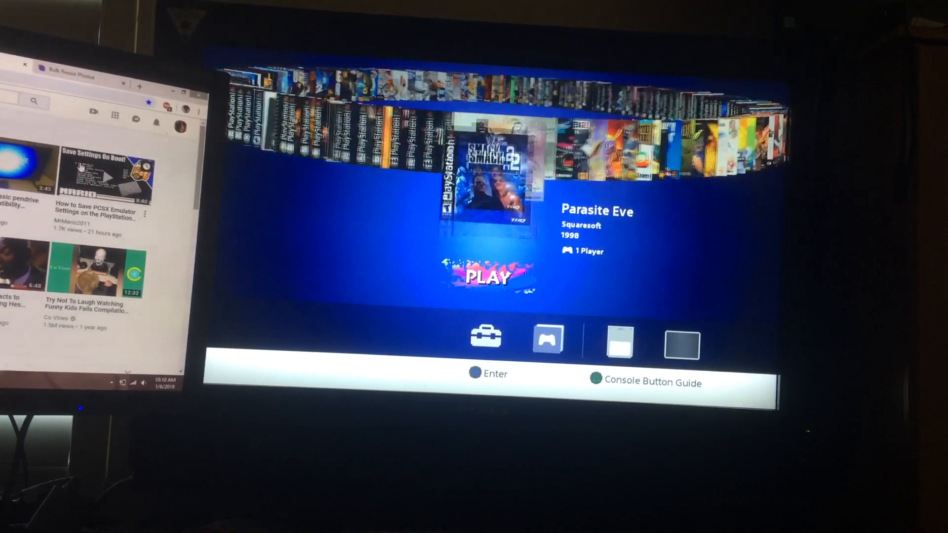
pyautogui.hscroll(3)
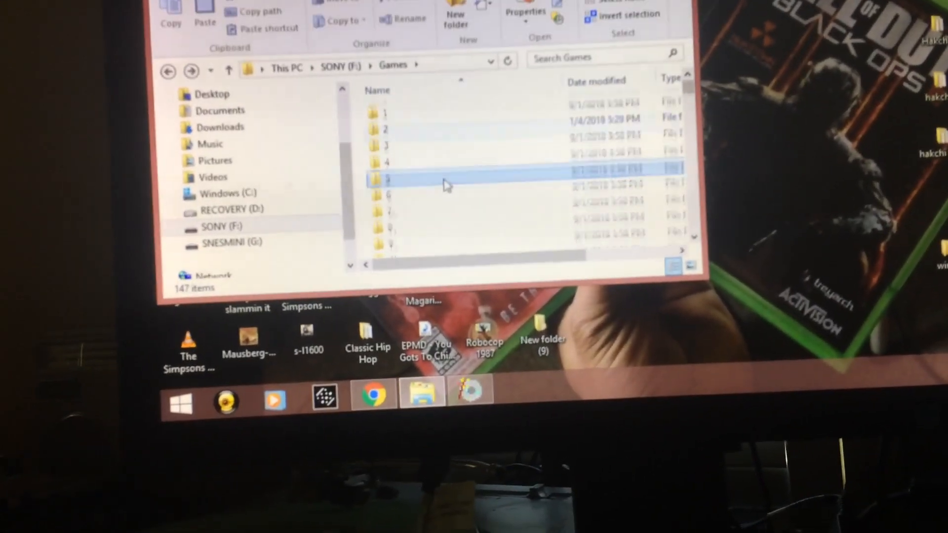
pyautogui.scroll(-3)
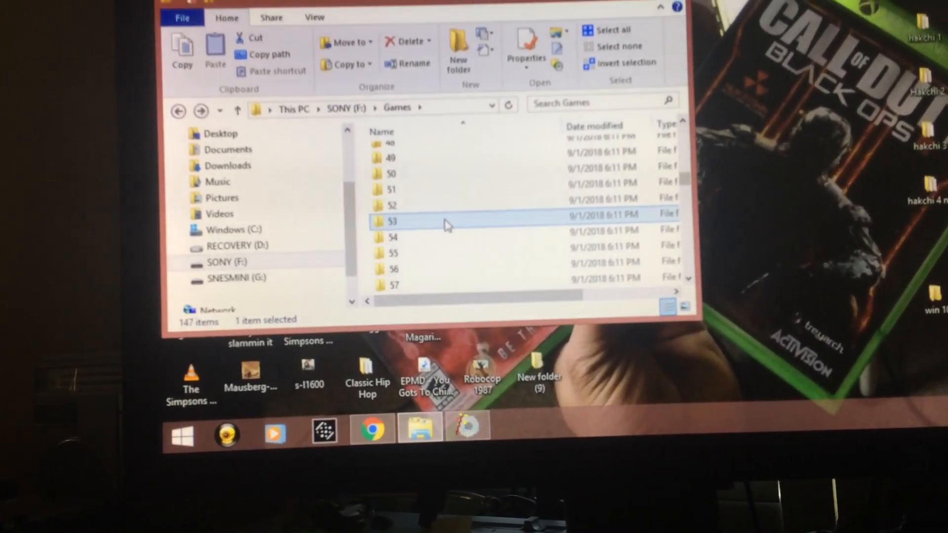
pyautogui.scroll(-3)
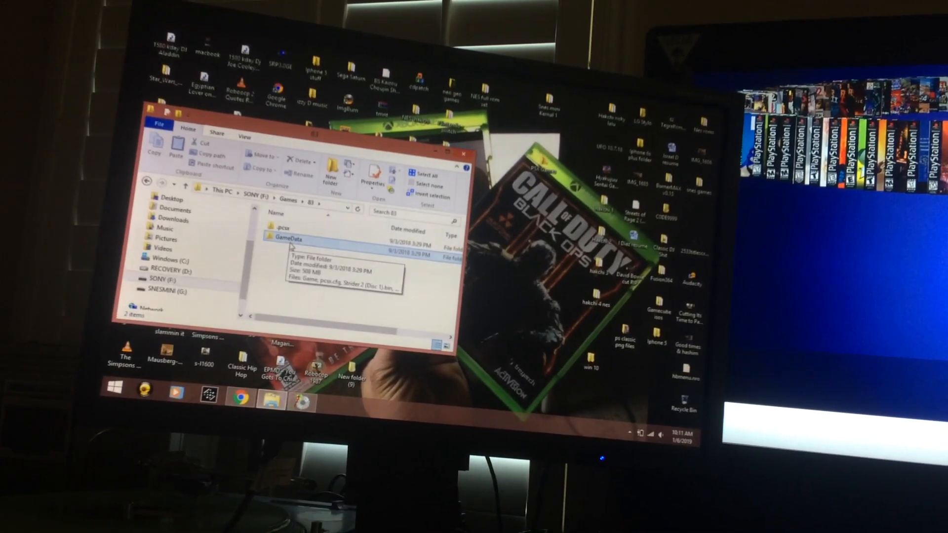
# Enter game 83's GameData folder holding the seven Strider 2 files
pyautogui.doubleClick(289, 239)
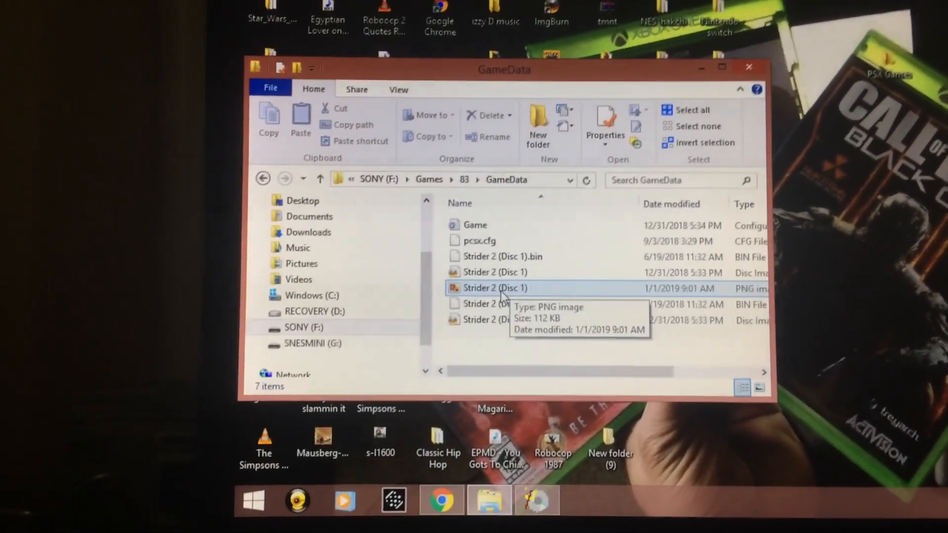
pyautogui.doubleClick(495, 287)
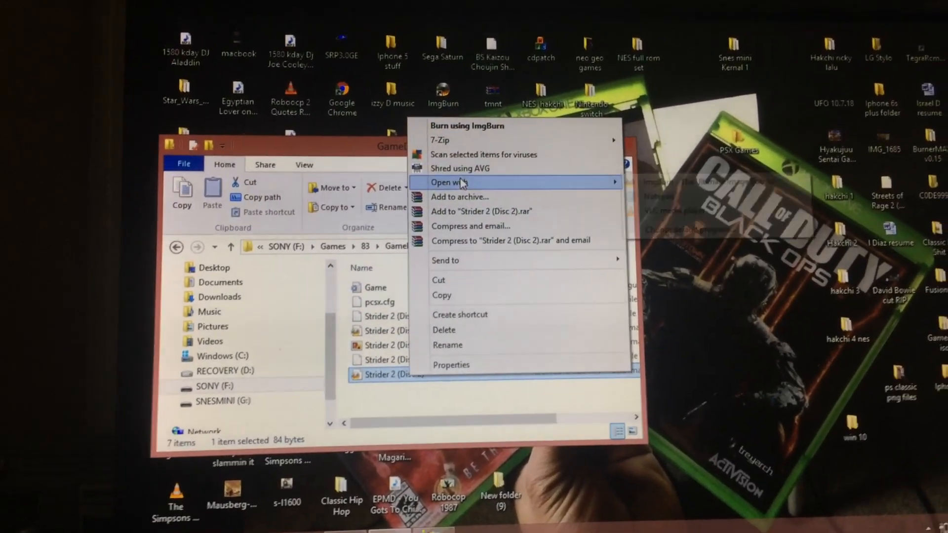
pyautogui.click(450, 181)
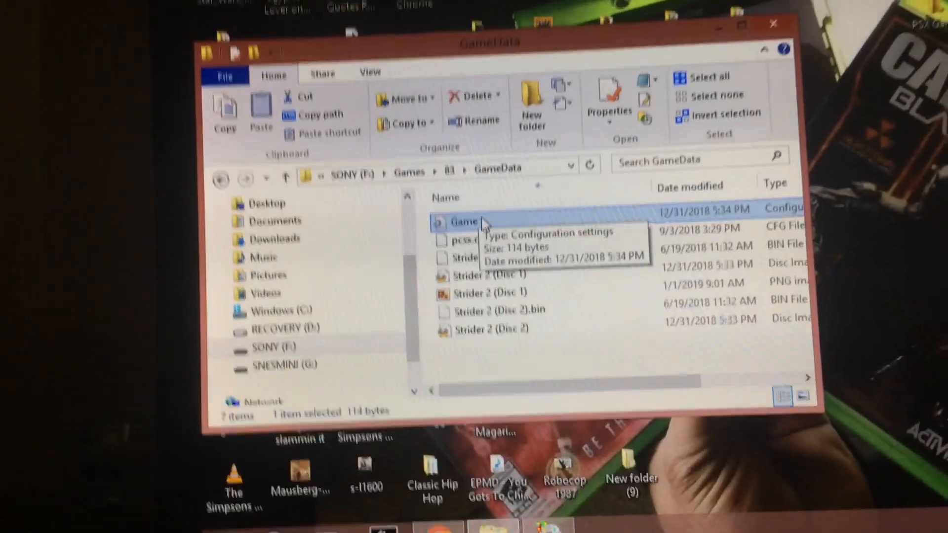
pyautogui.doubleClick(464, 221)
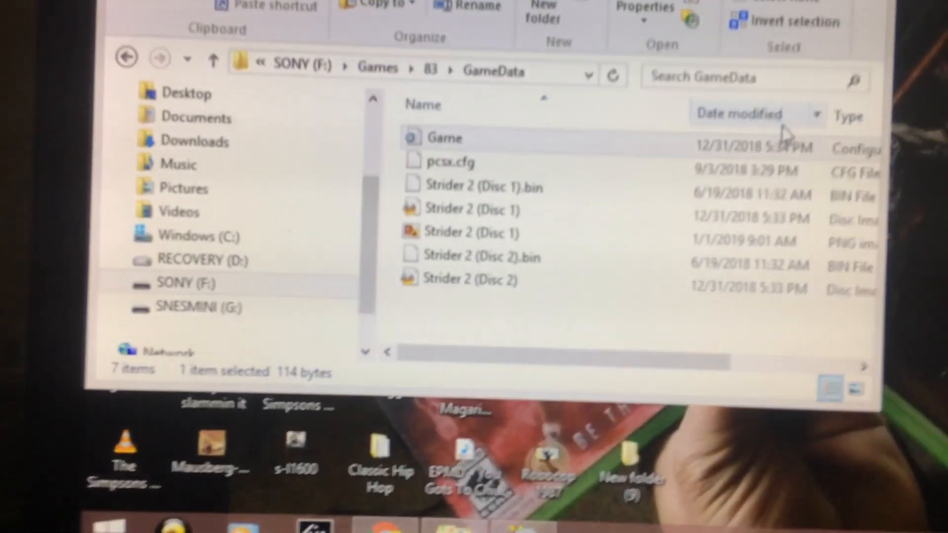
# Reopen game 83's Game.ini in Notepad, its Discs line listing Strider 2 Disc 1 and Disc 2
pyautogui.doubleClick(443, 137)
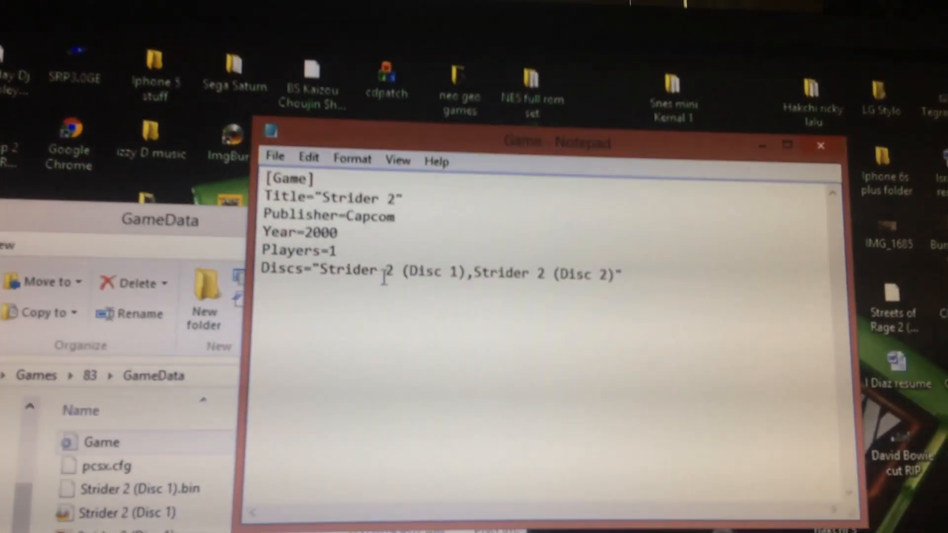